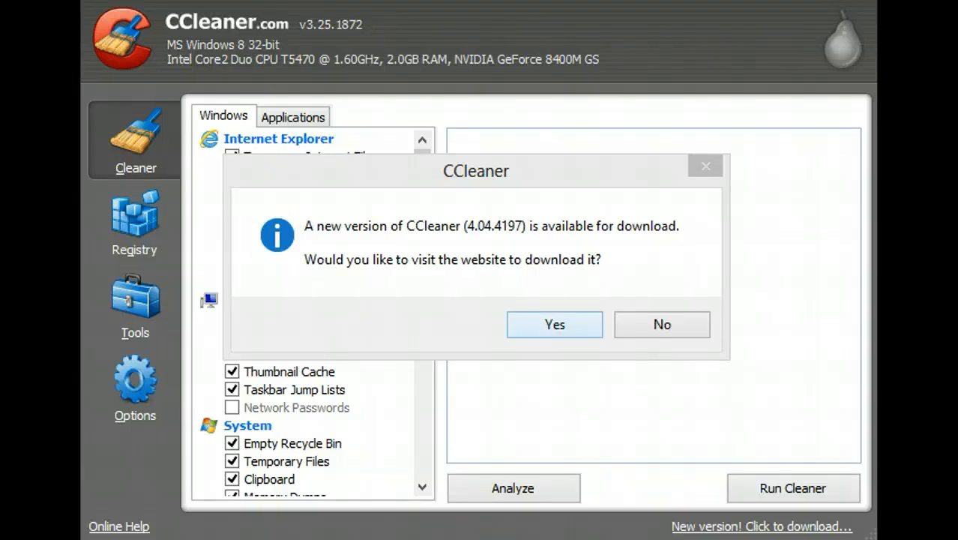
Accept the offer to visit the download website for new version 4.04.4197.
click(555, 324)
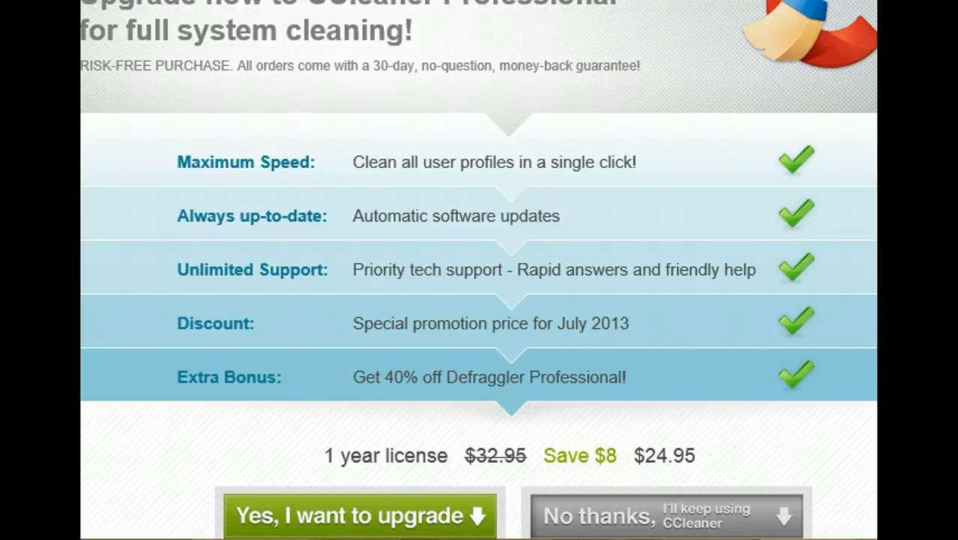
Decline the paid upgrade and start the CCleaner 4.04.4197 download from FileHippo.
click(666, 515)
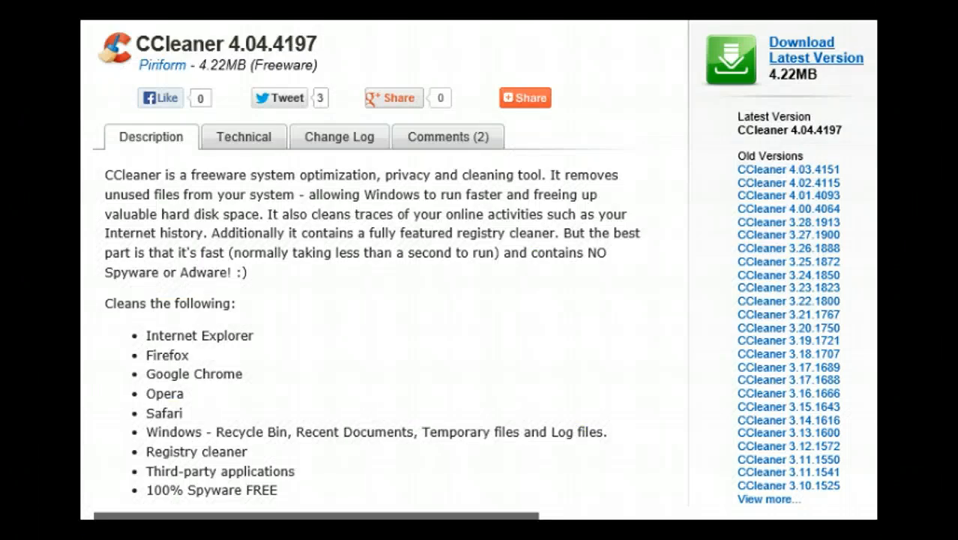
click(800, 49)
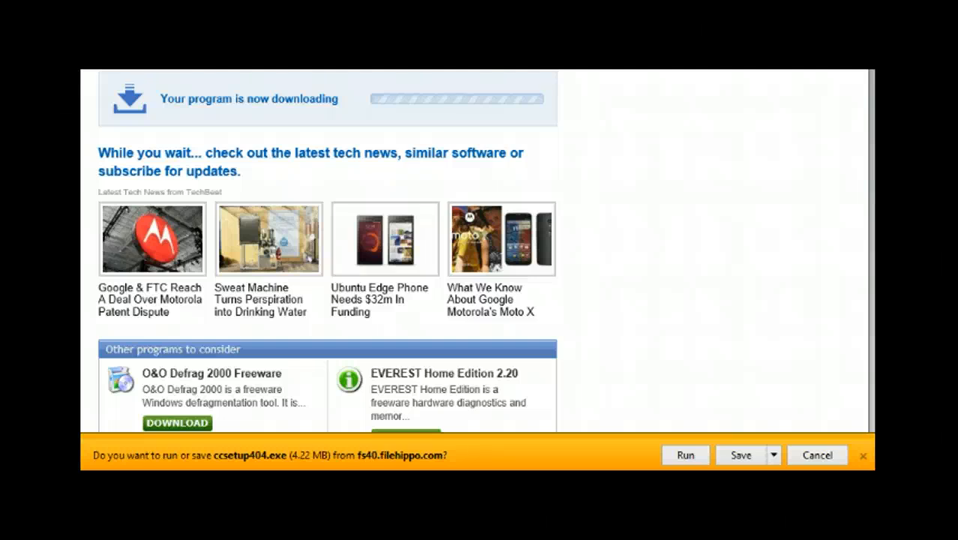
Save ccsetup404.exe to disk and show its destination folder once downloaded.
click(740, 456)
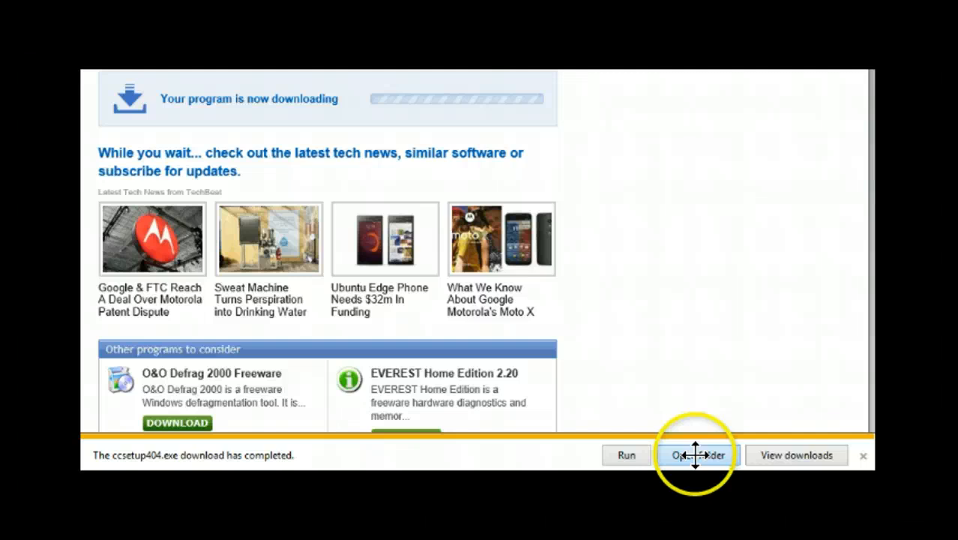
click(693, 456)
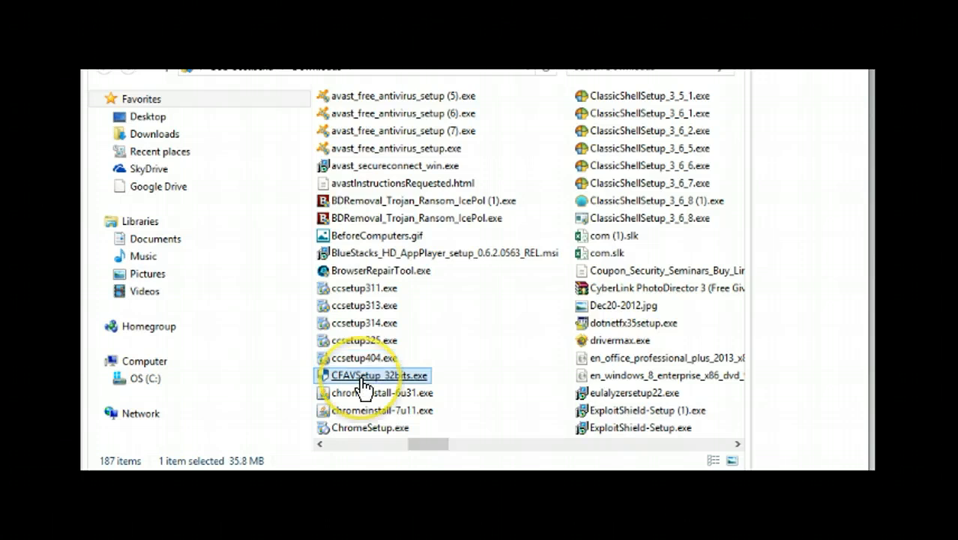
Launch the ccsetup404.exe installer to reach the CCleaner v4.04 Setup welcome screen.
double_click(378, 375)
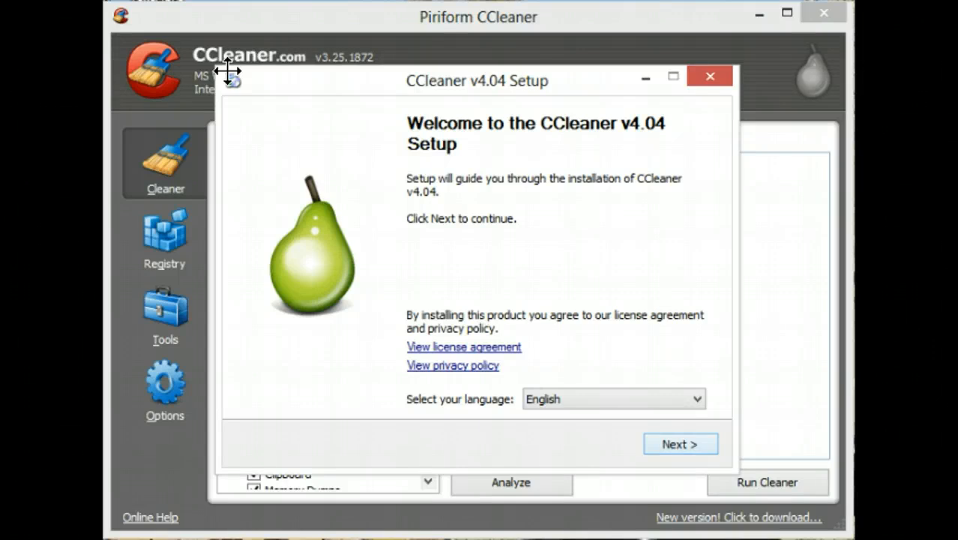
Proceed past the welcome, turn off Add Desktop Shortcut, and start the install.
click(679, 444)
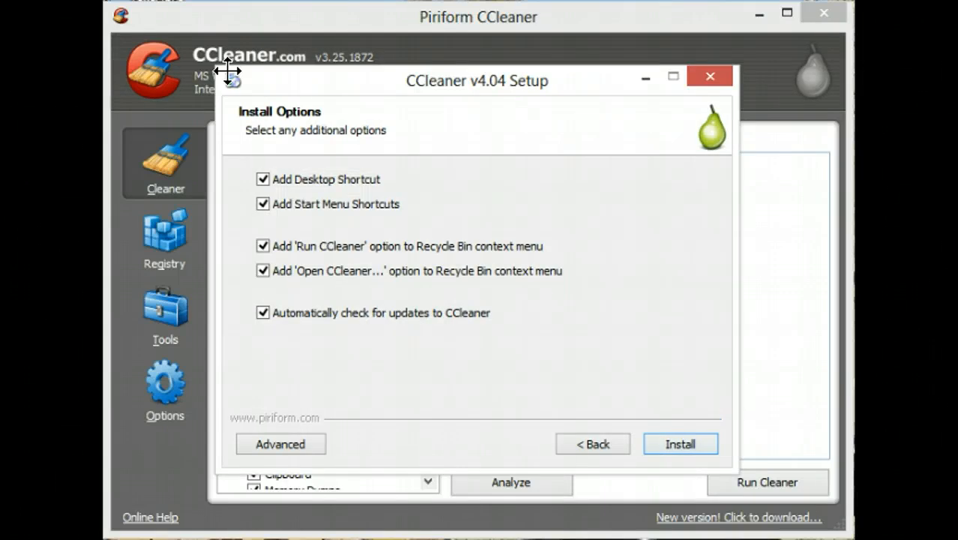
mouse_move(492, 247)
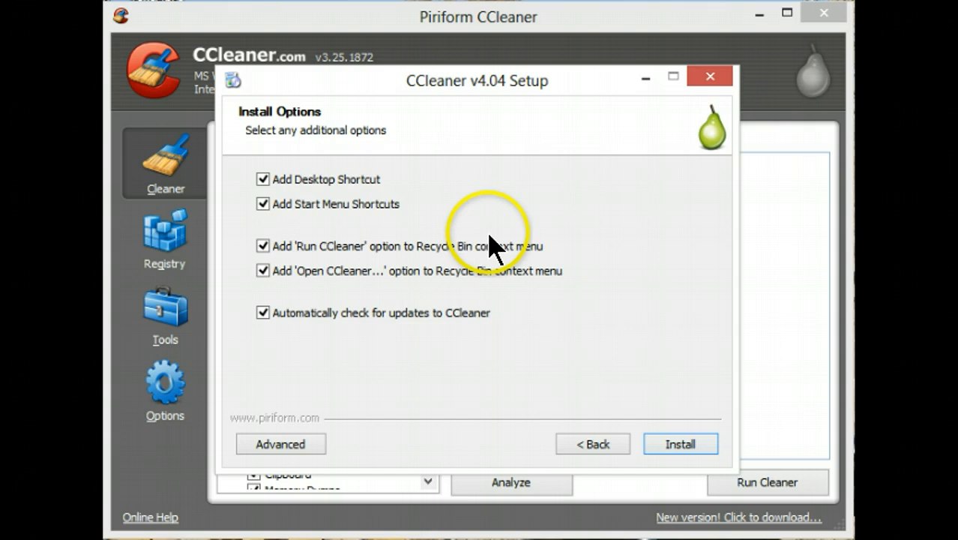
mouse_move(686, 247)
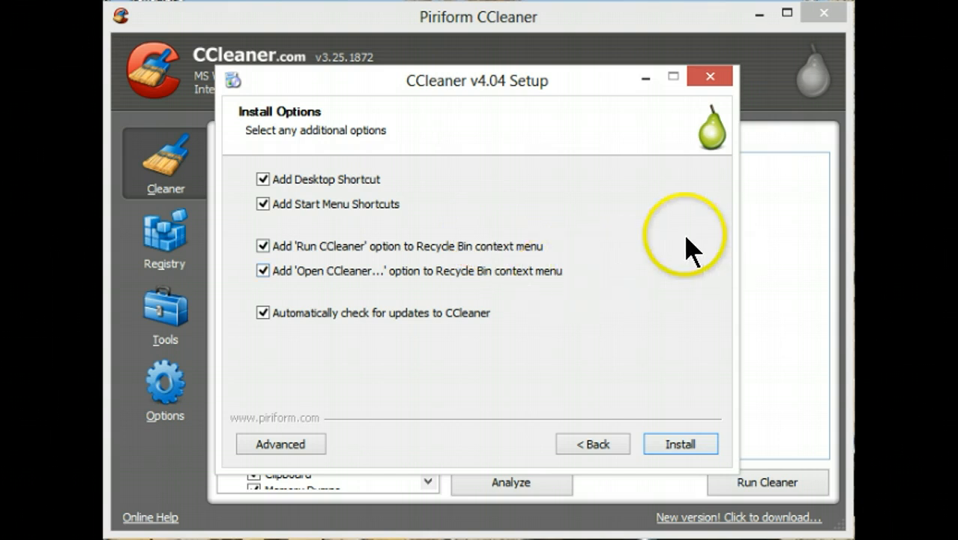
mouse_move(363, 195)
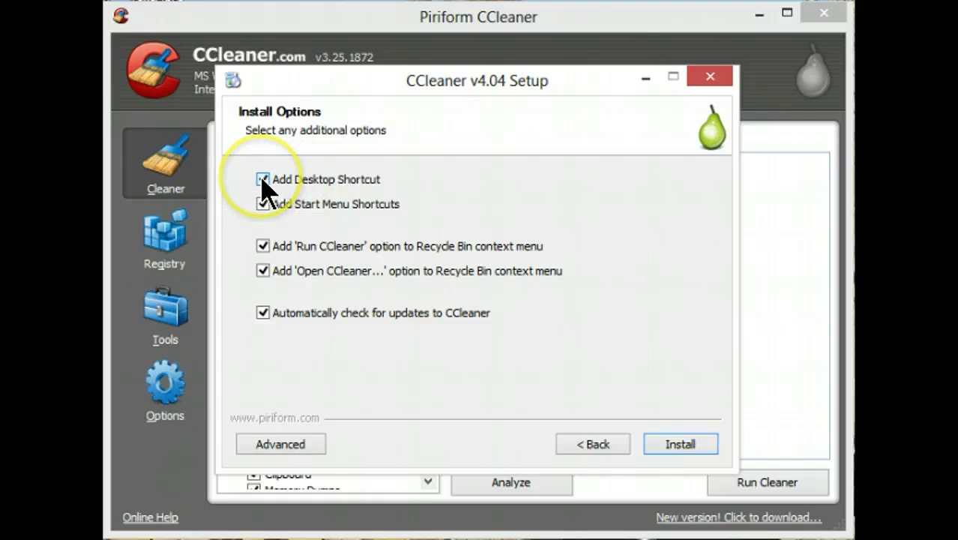
click(262, 180)
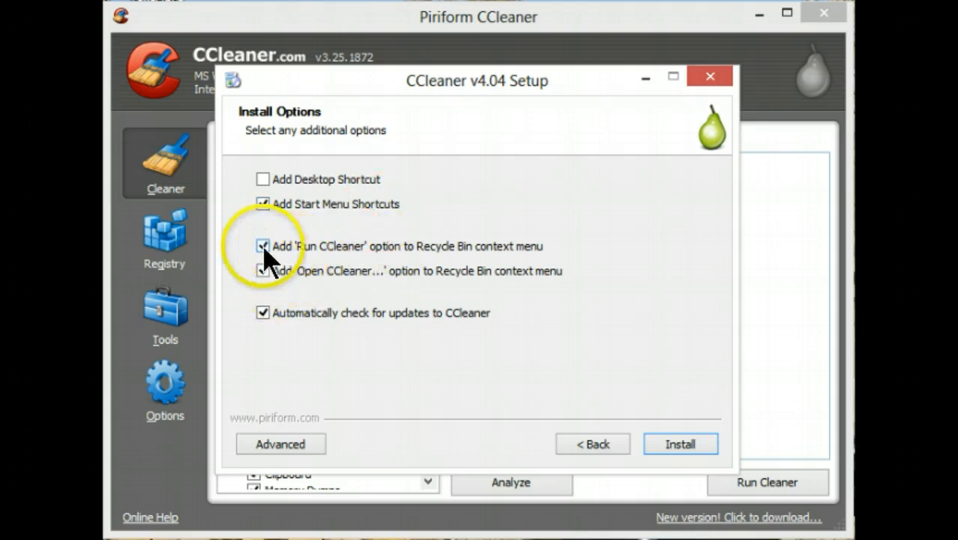
mouse_move(315, 285)
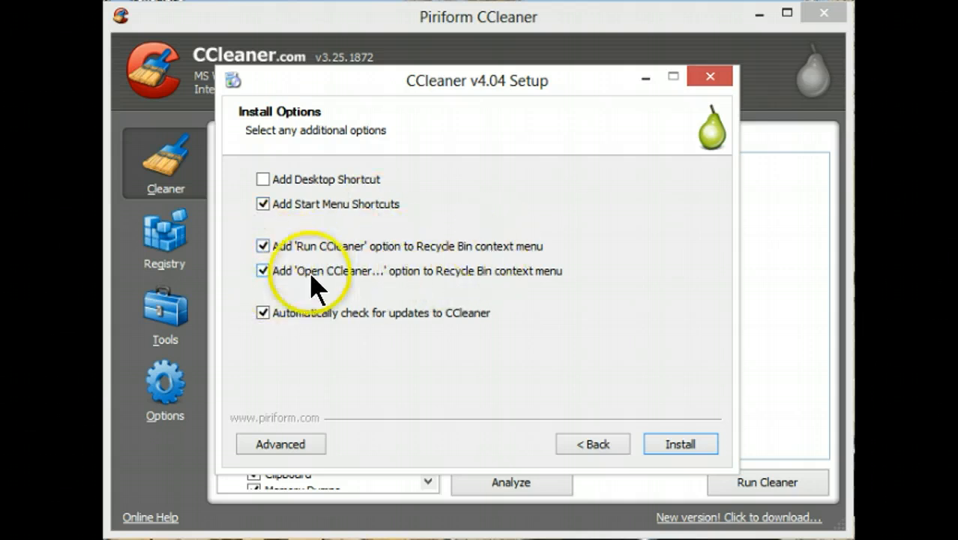
mouse_move(552, 293)
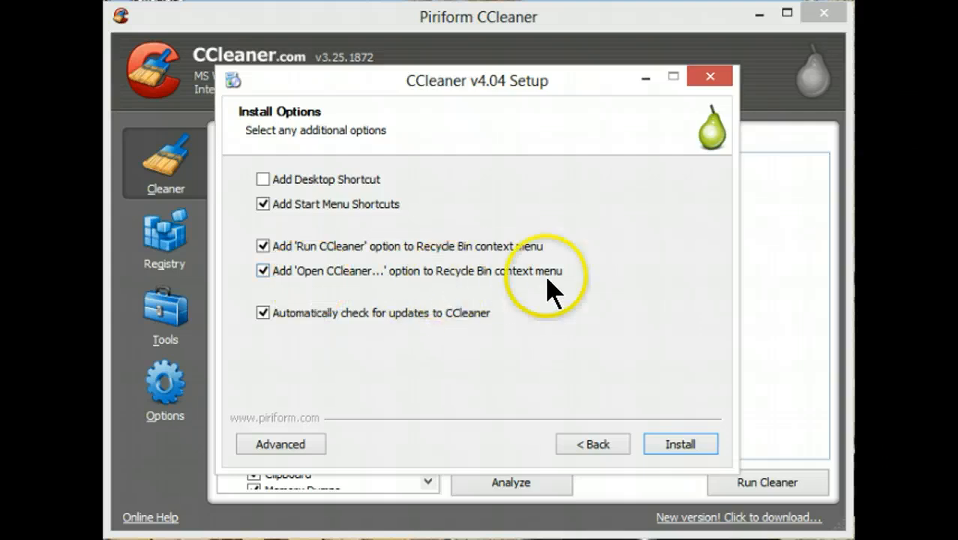
mouse_move(506, 300)
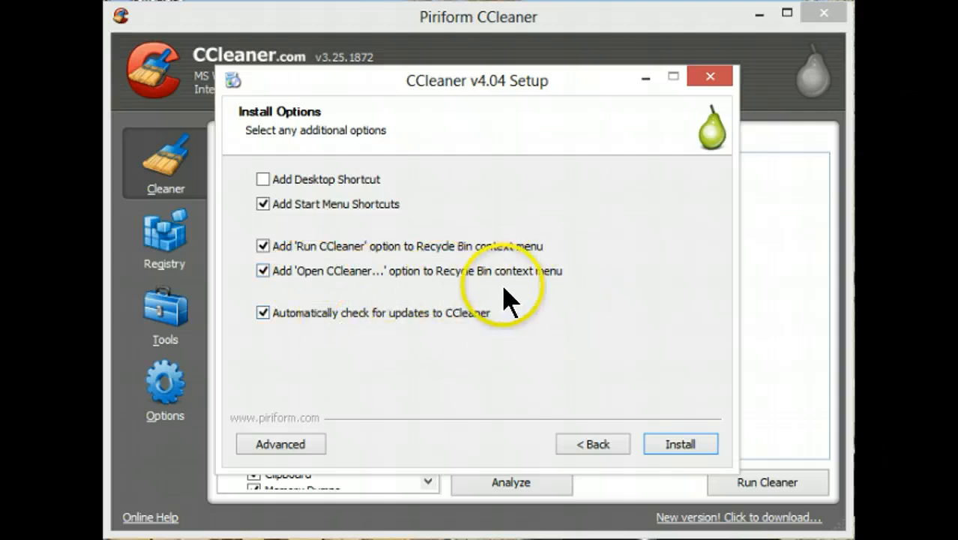
mouse_move(524, 282)
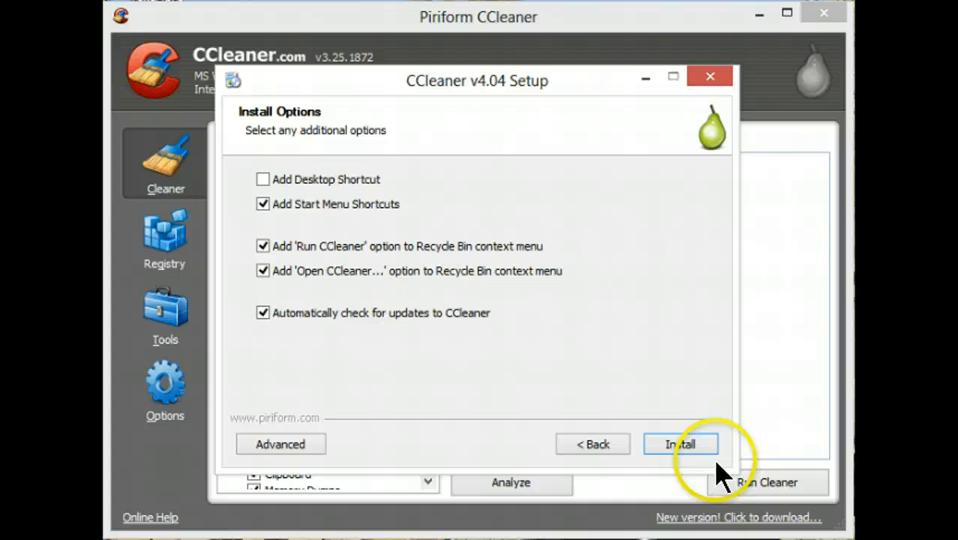
click(679, 444)
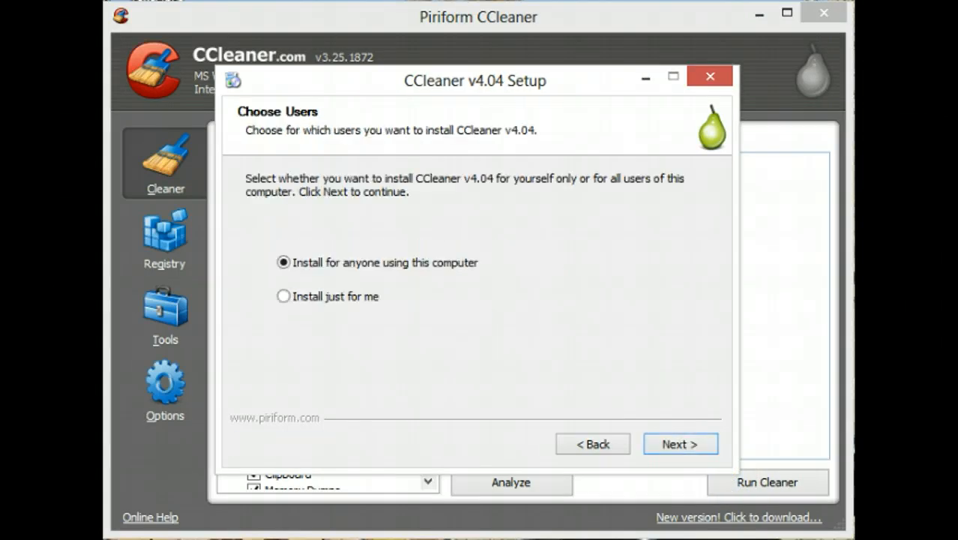
mouse_move(242, 273)
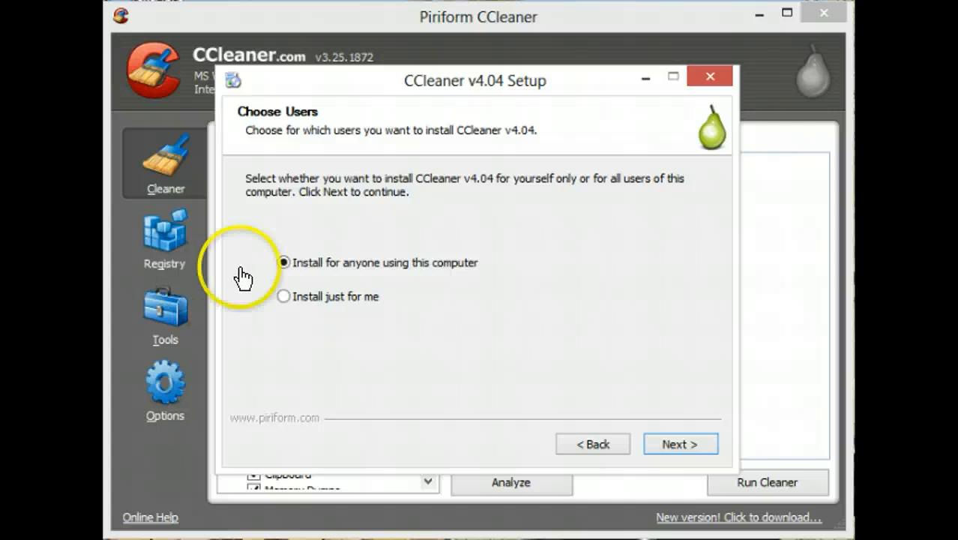
mouse_move(501, 283)
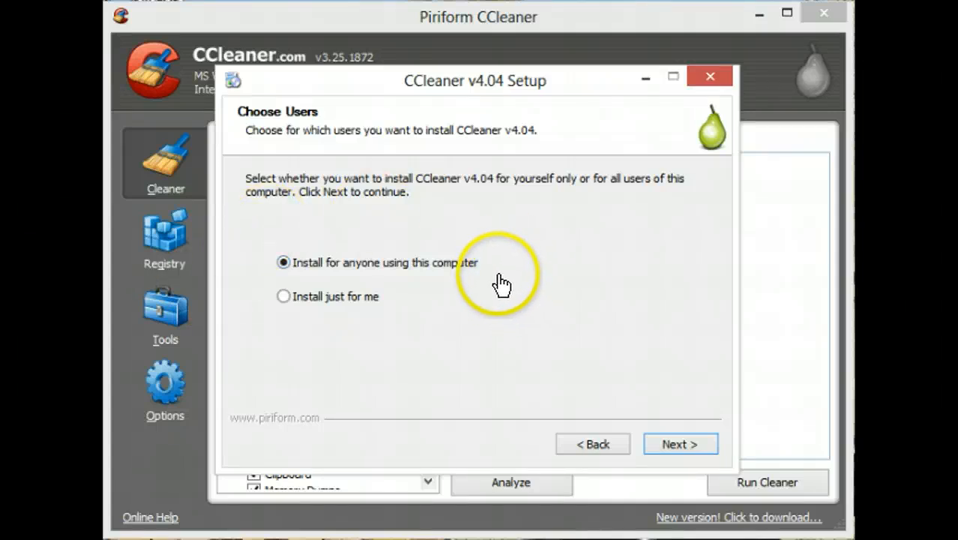
mouse_move(414, 354)
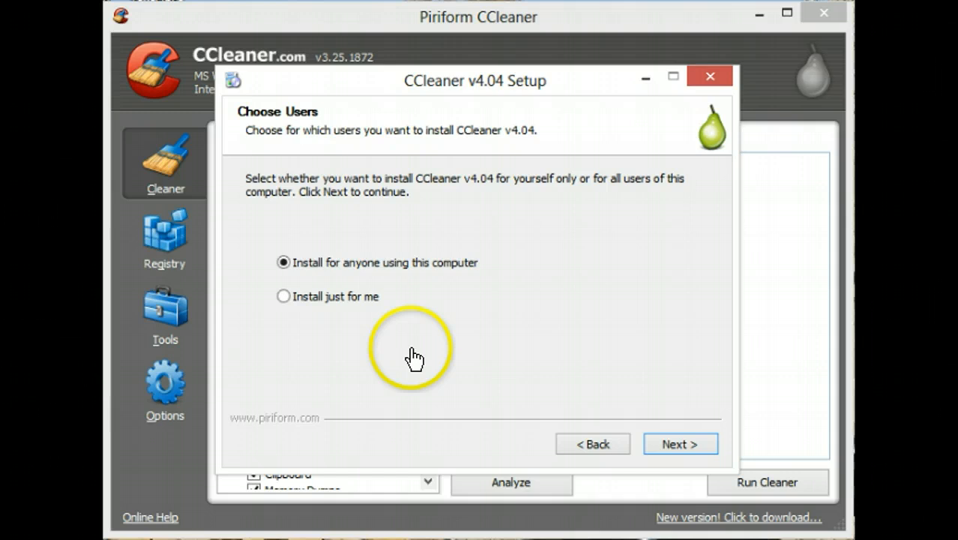
mouse_move(468, 364)
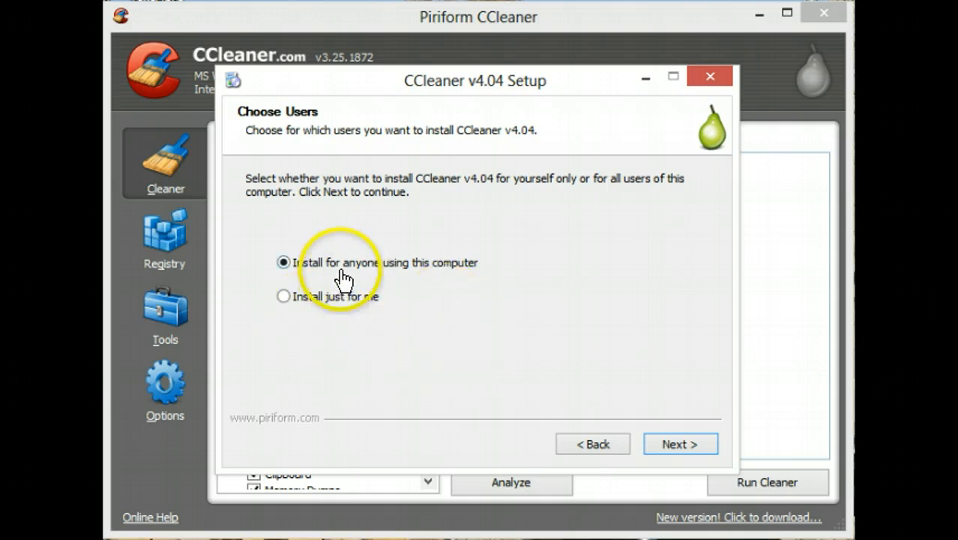
mouse_move(608, 408)
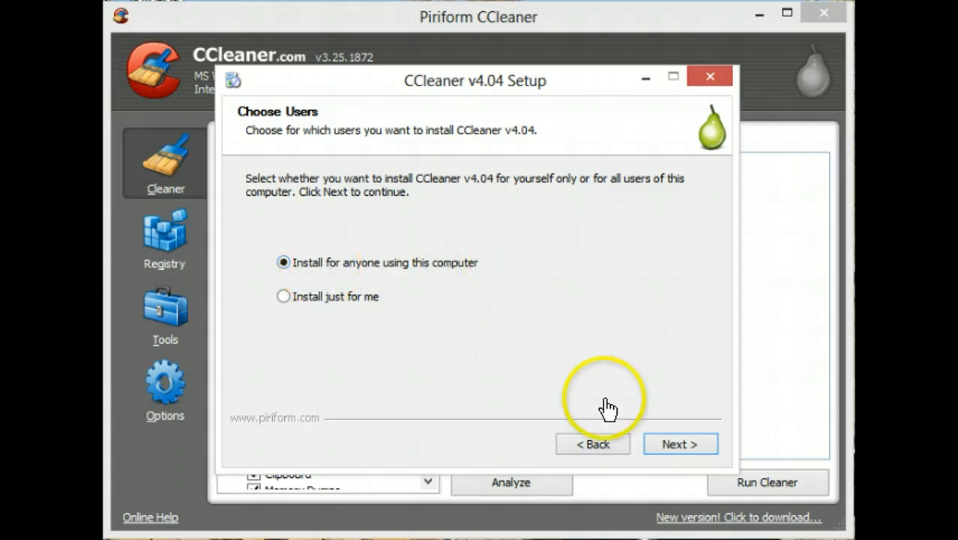
Keep 'Install for anyone using this computer' and continue to the install location.
click(679, 444)
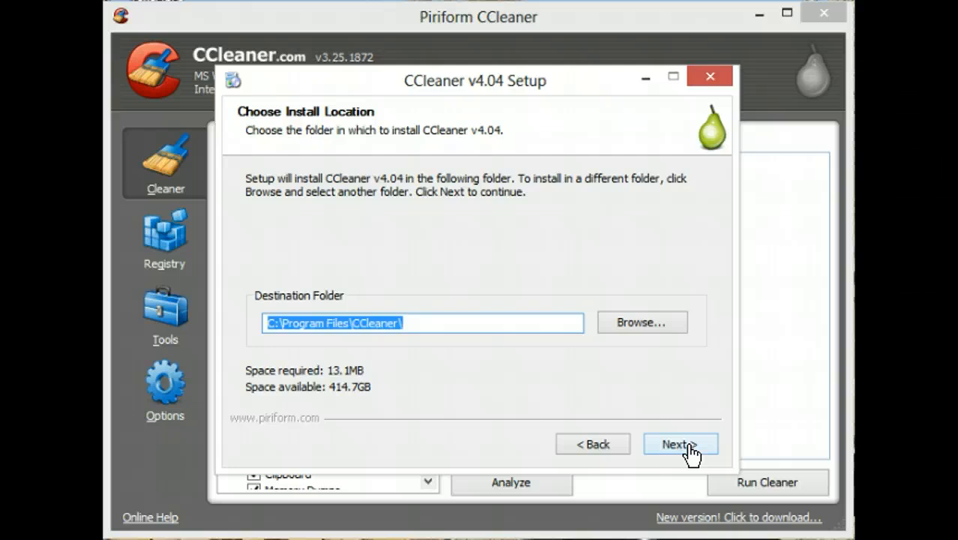
mouse_move(678, 449)
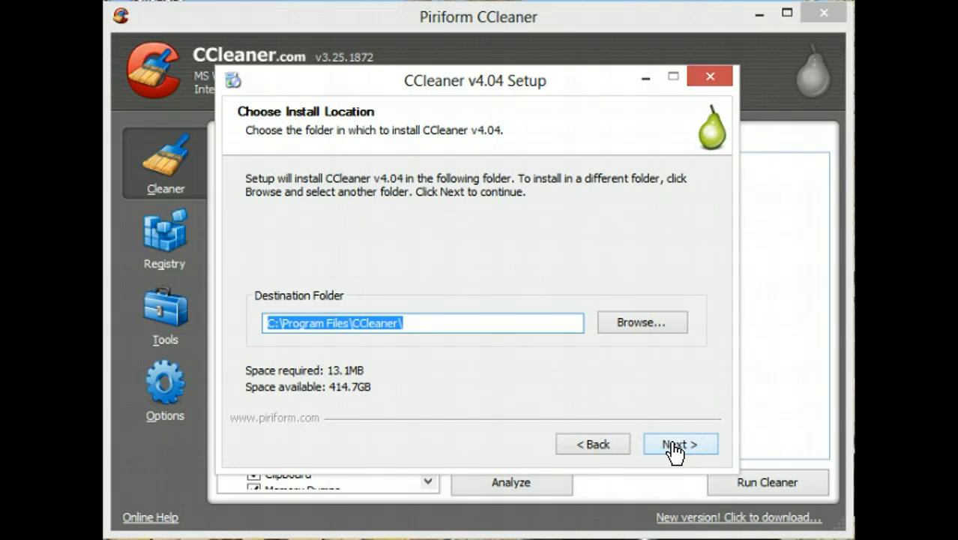
Install CCleaner v4.04 into the default C:\Program Files\CCleaner folder.
click(680, 444)
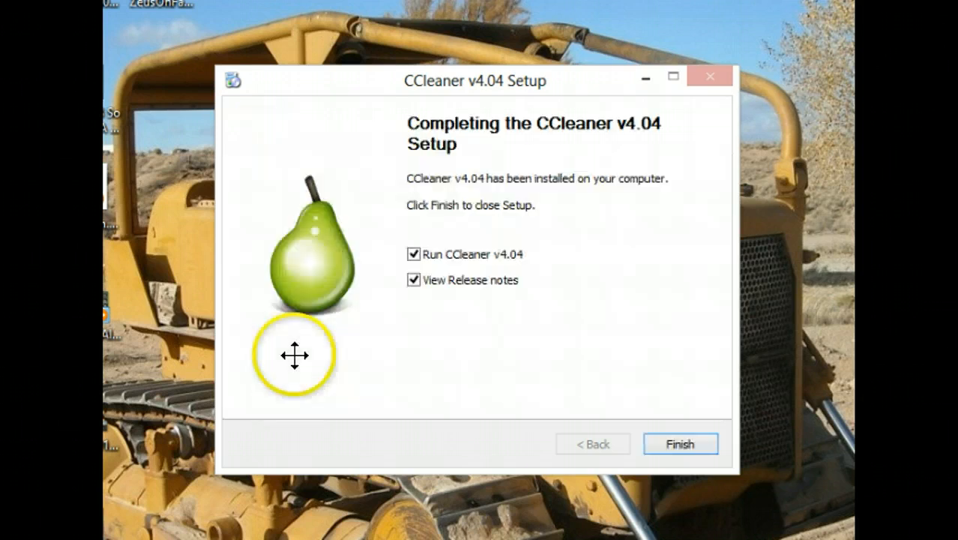
mouse_move(701, 378)
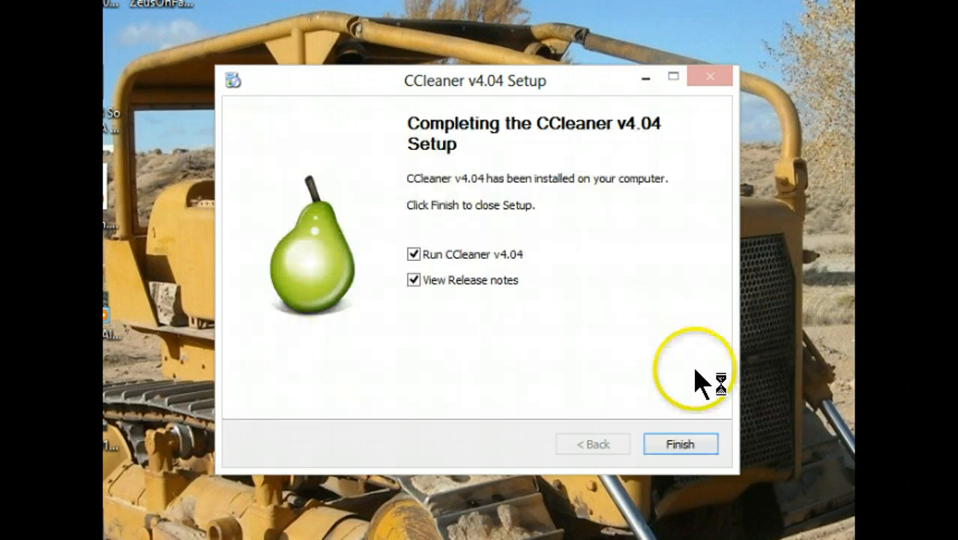
Turn off View Release notes and finish setup, launching CCleaner v4.04.4197.
click(414, 280)
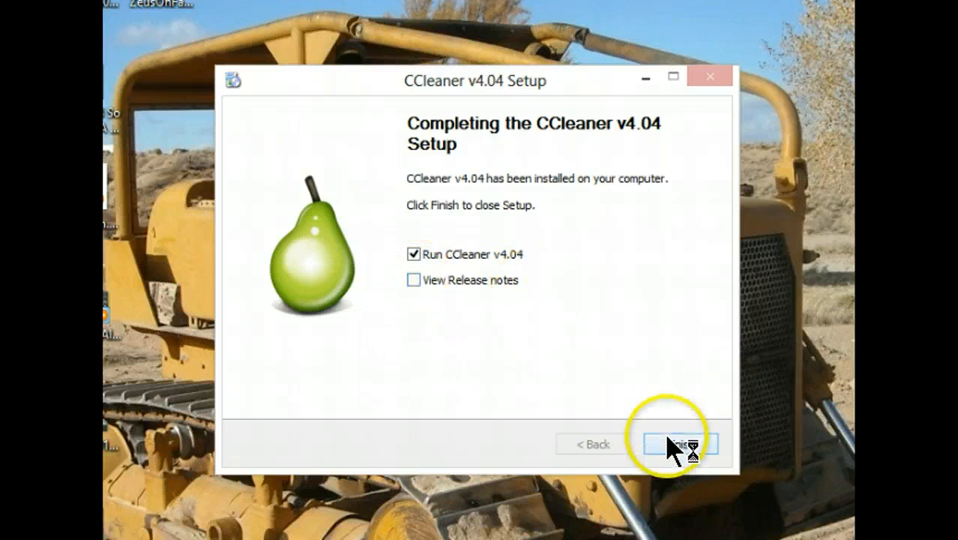
click(679, 444)
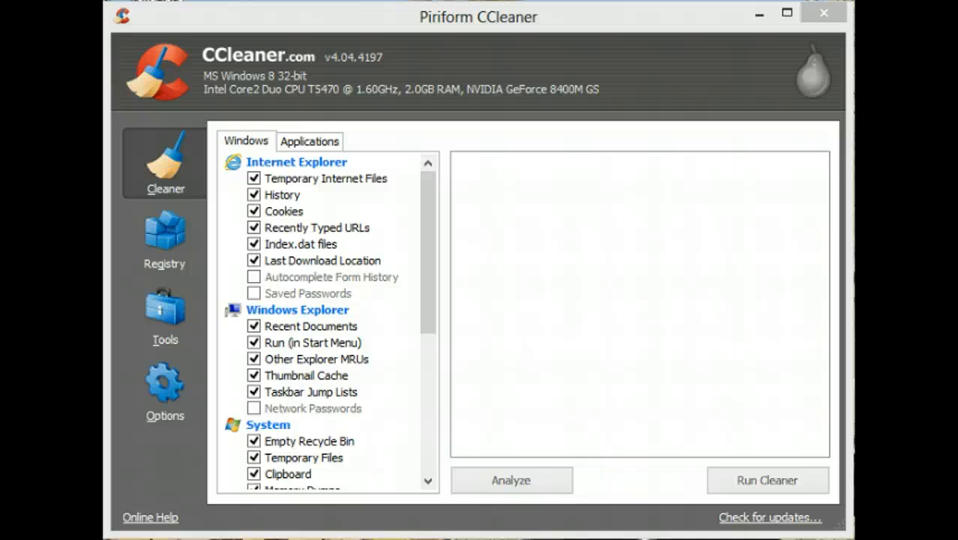